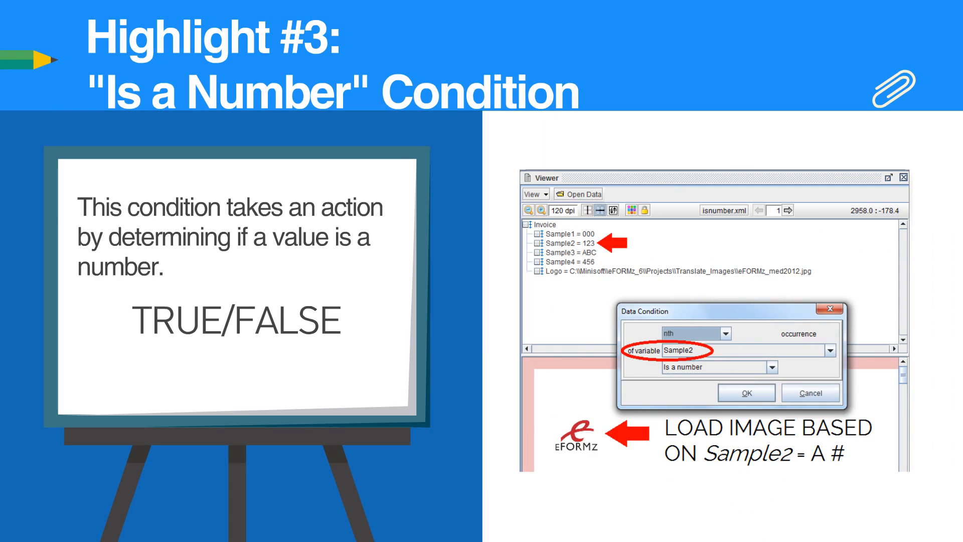
key("right")
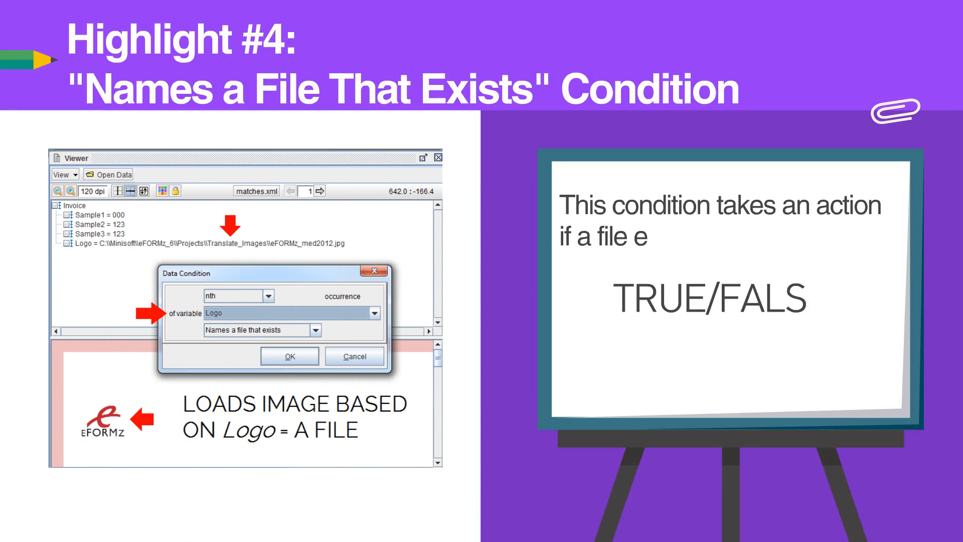
type("xists.")
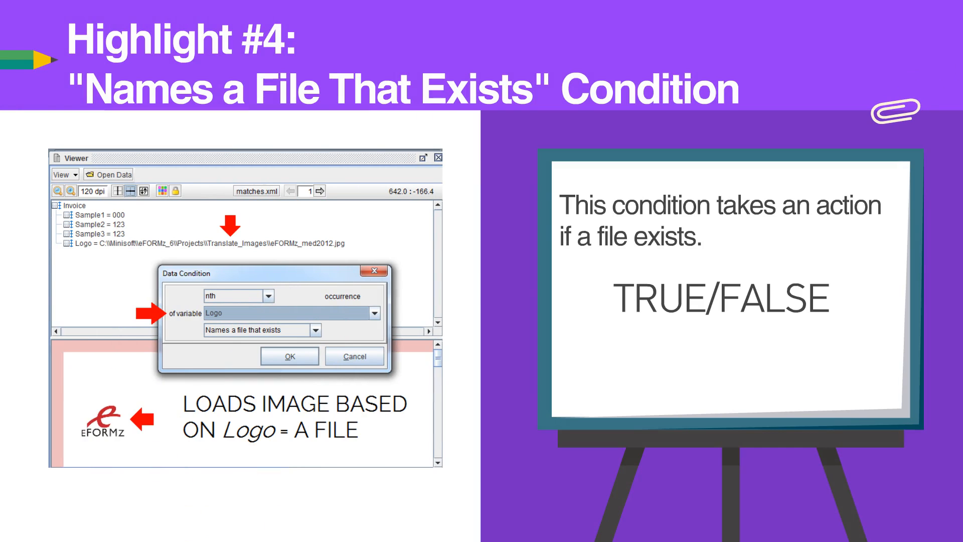
key("right")
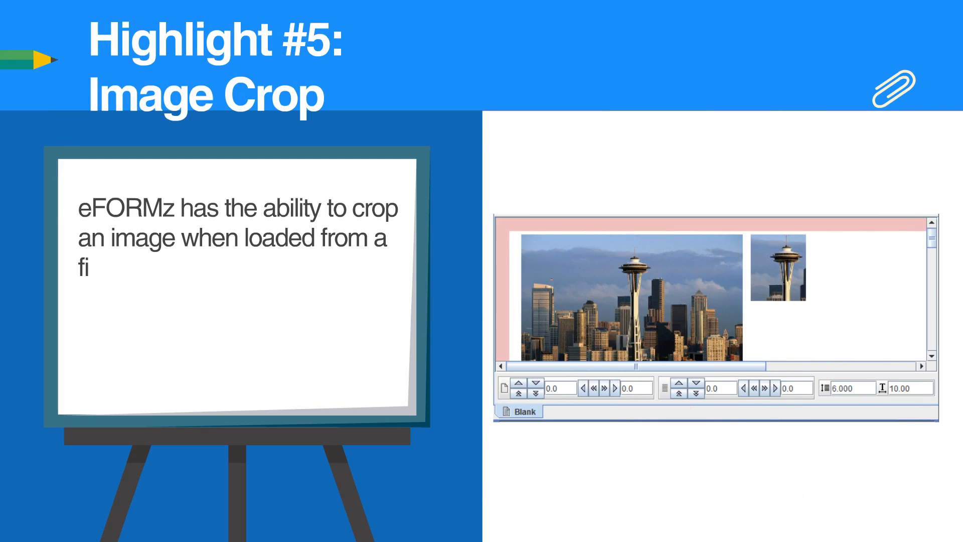